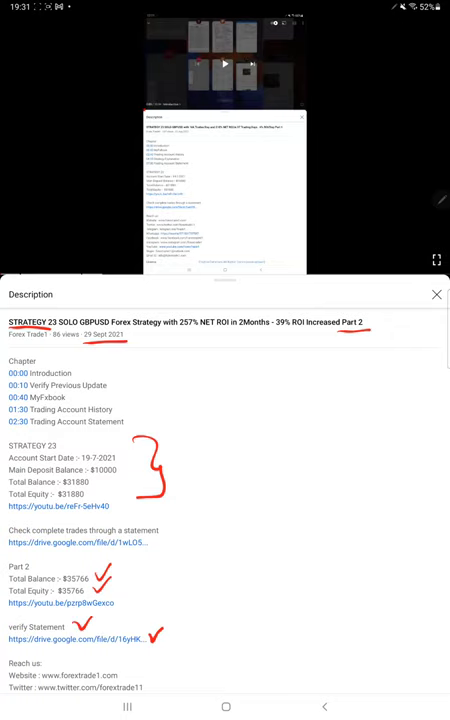
Close the YouTube description panel and bring up the account's Myfxbook Stats tab
click(225, 707)
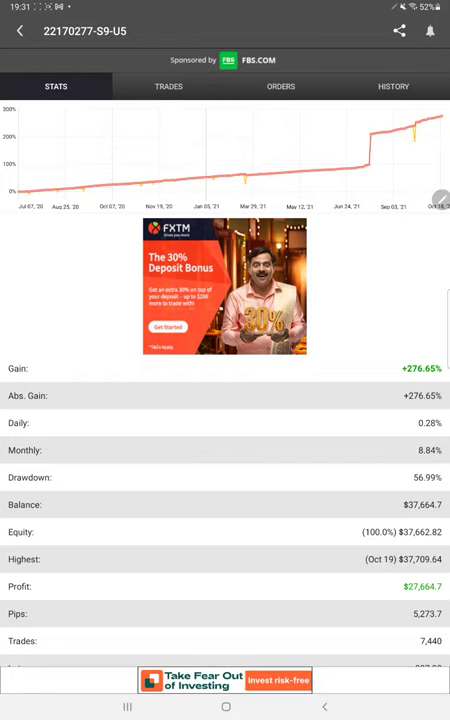
Scroll the Stats tab to underline gain 276.65%, balance $37,664.7 and profit $27,664.7
scroll(down, 3)
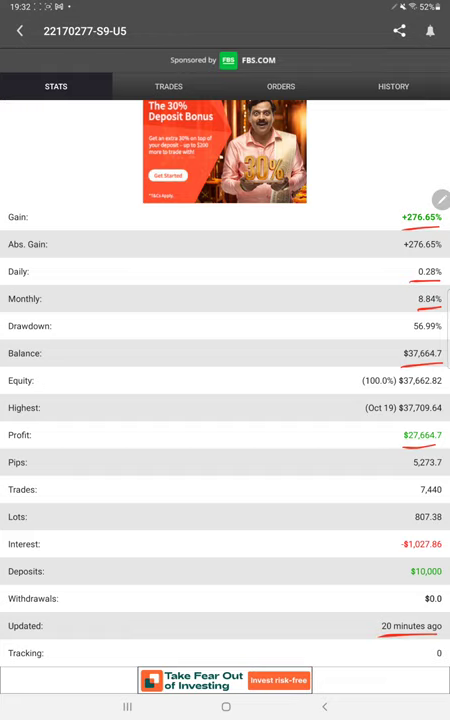
Check the open GBPUSD trades and empty pending orders, then scroll the closed-trade history
click(168, 86)
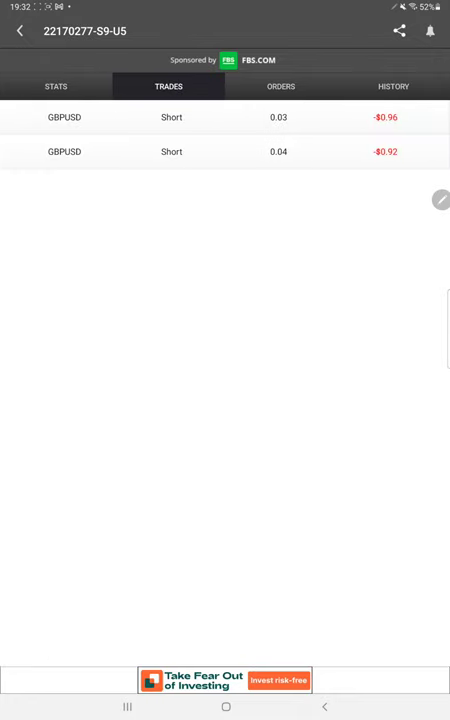
click(281, 86)
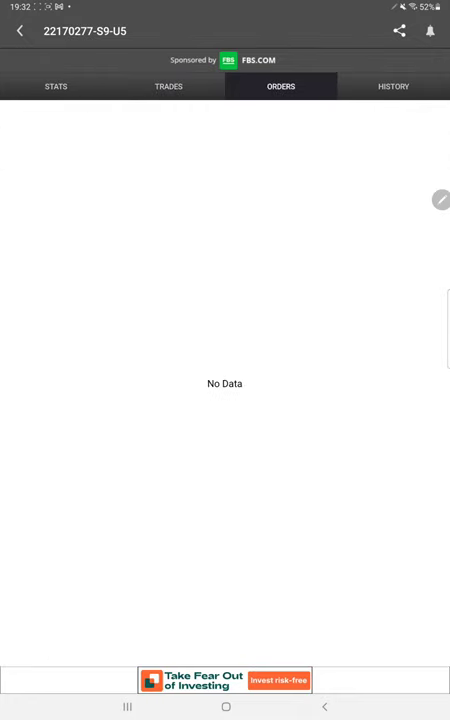
click(393, 86)
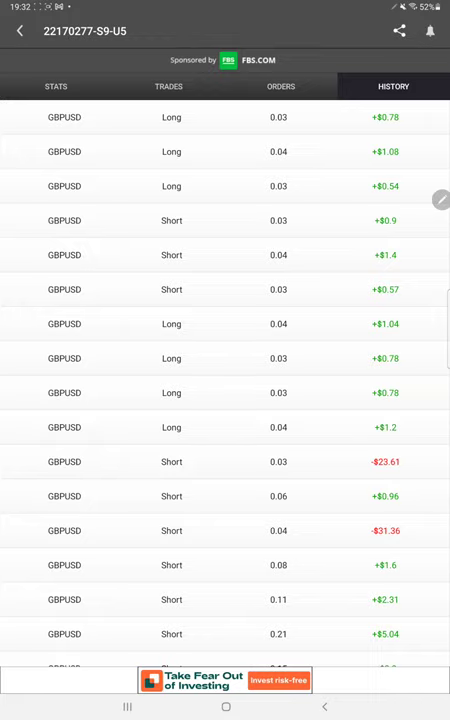
scroll(down, 3)
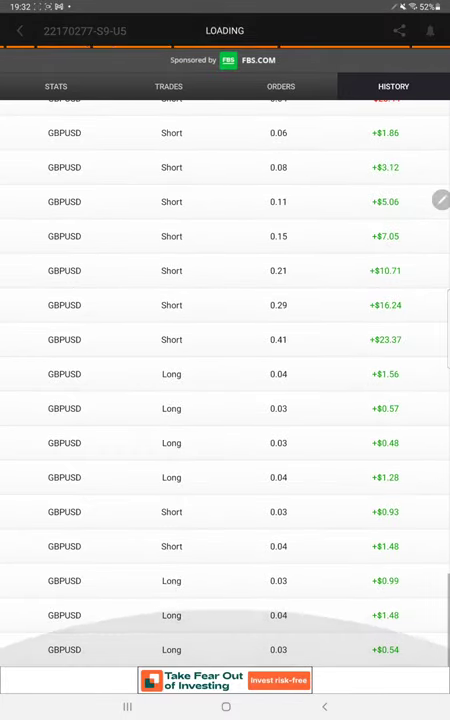
scroll(down, 3)
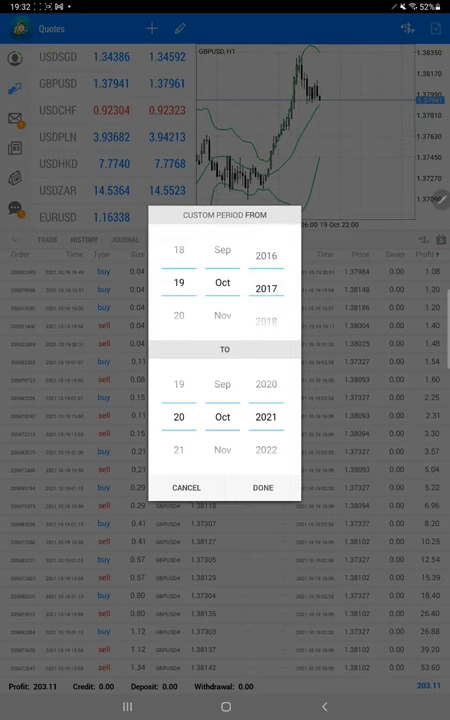
Apply the 19 Oct 2017 to 20 Oct 2021 custom period and scroll the GBPUSD trades
click(262, 488)
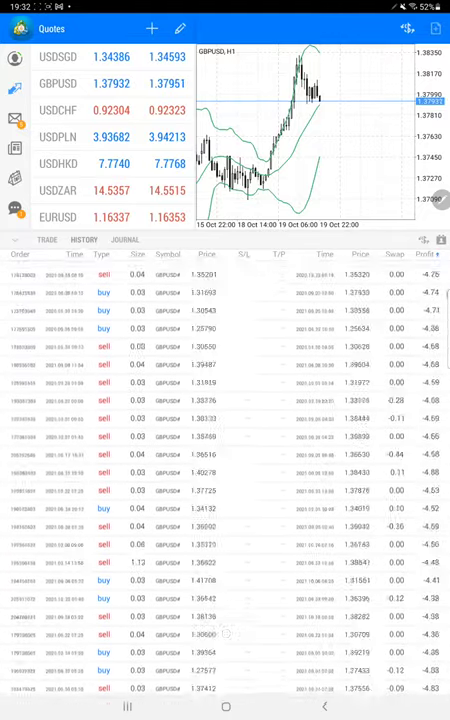
scroll(down, 3)
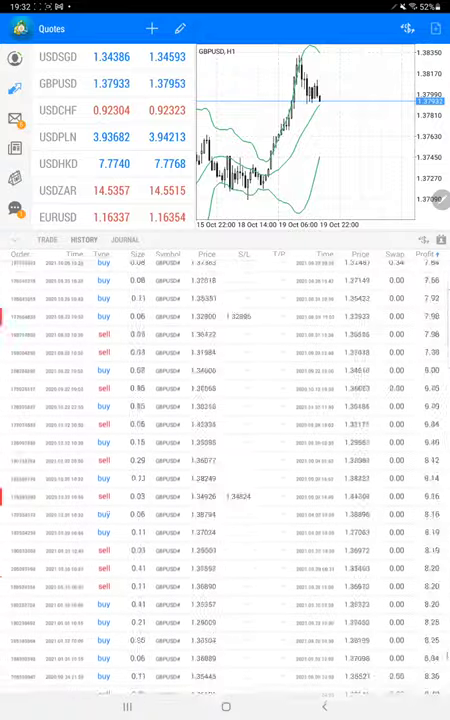
scroll(down, 3)
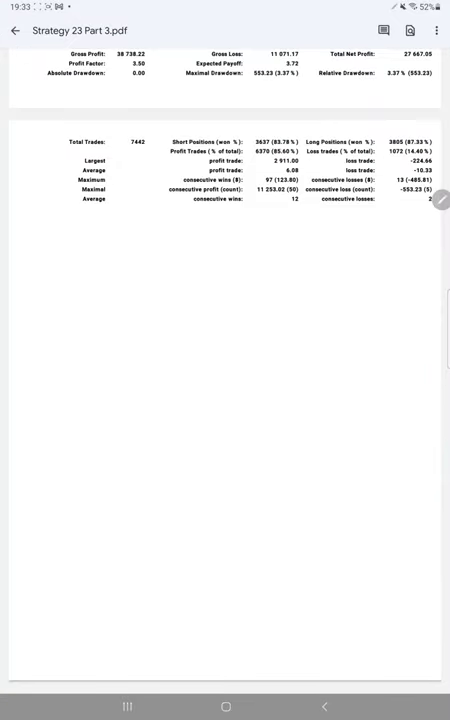
Scroll the Strategy 23 Part 3.pdf summary and handwrite the R:R ratio 1:0.58
scroll(up, 3)
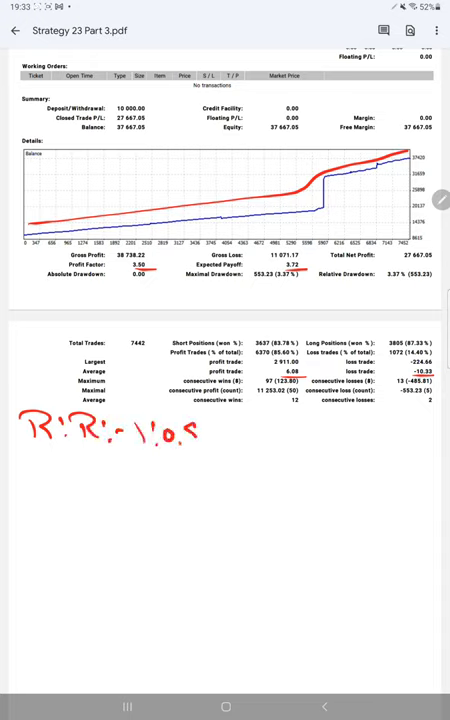
text(58)
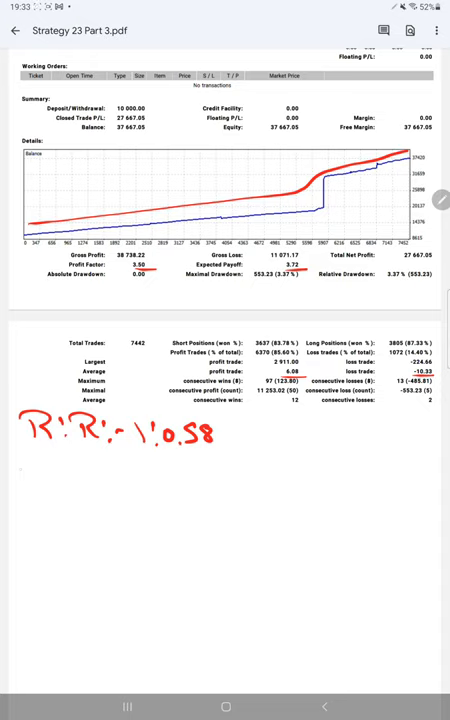